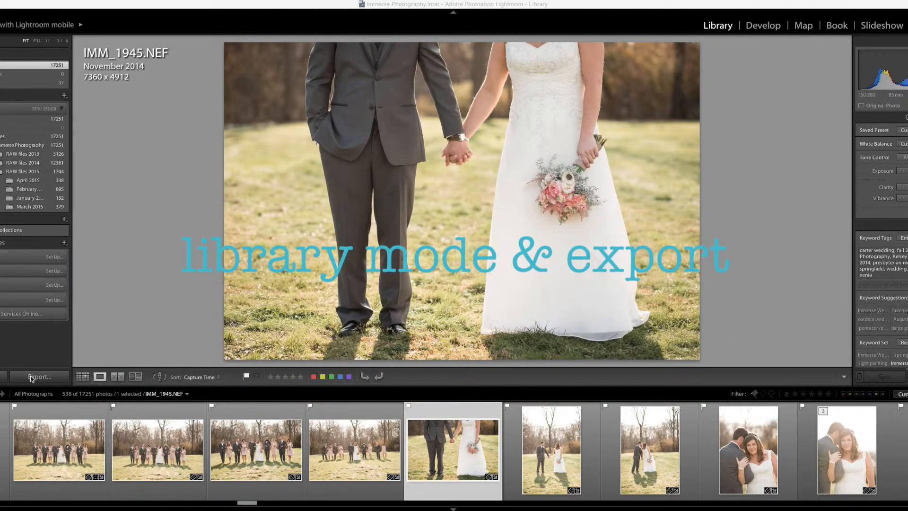
- Bring up the Export One File settings for the selected wedding photo
click(40, 376)
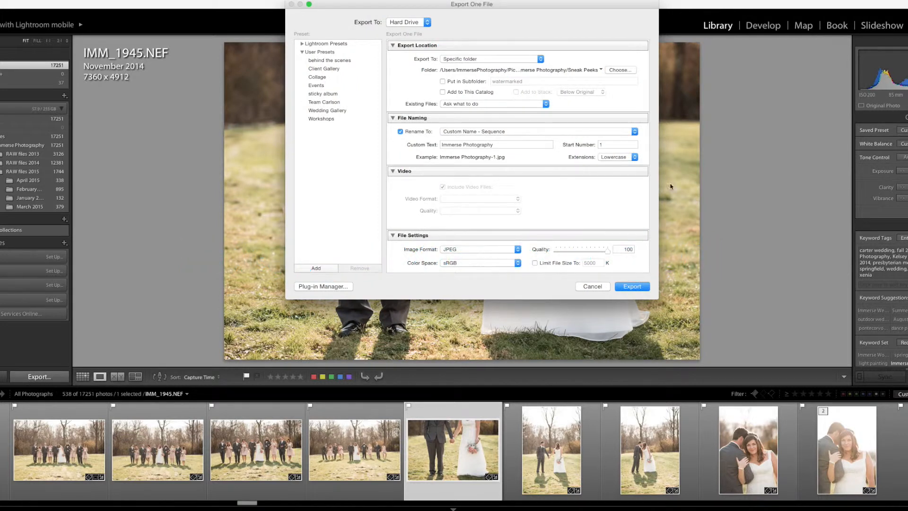
mouse_move(456, 43)
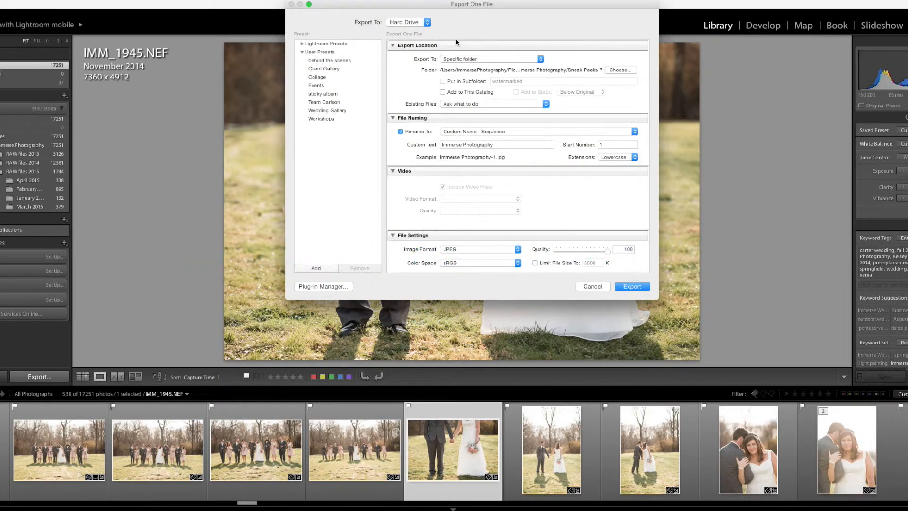
mouse_move(579, 80)
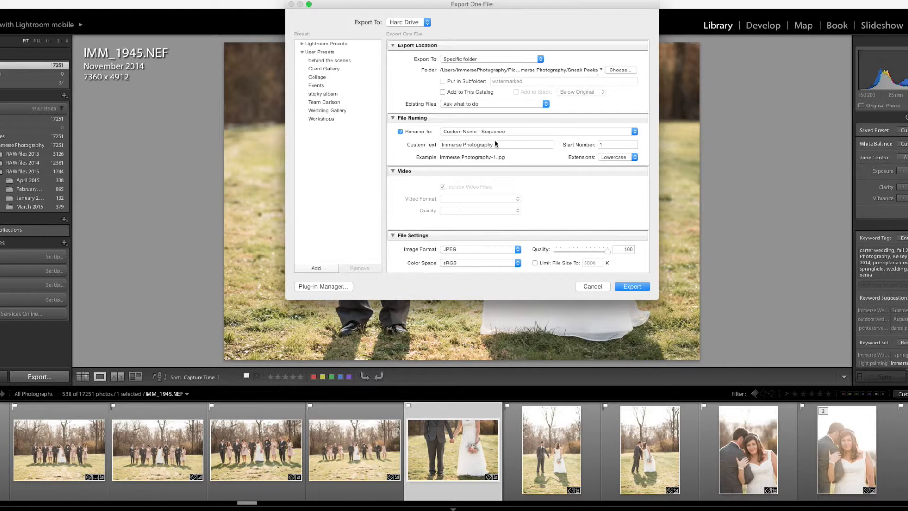
mouse_move(501, 150)
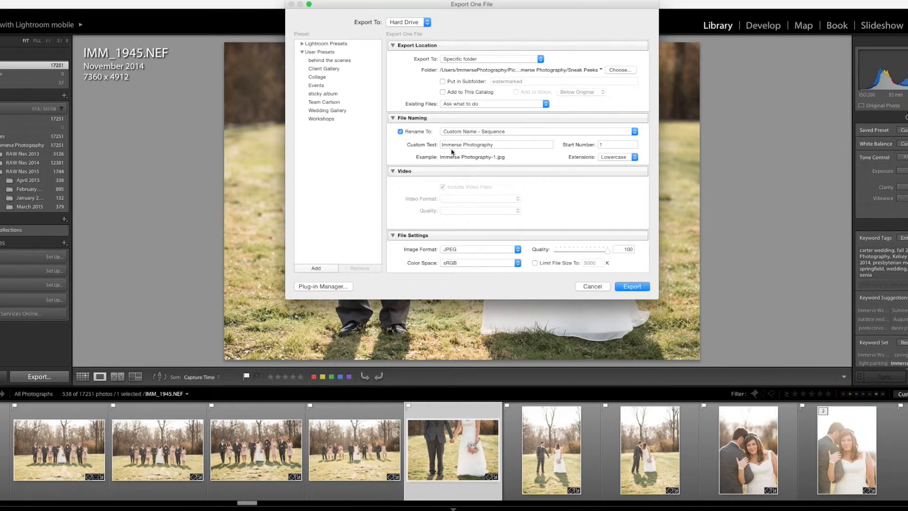
- Scroll the export settings down to the Watermarking section
scroll(down, 3)
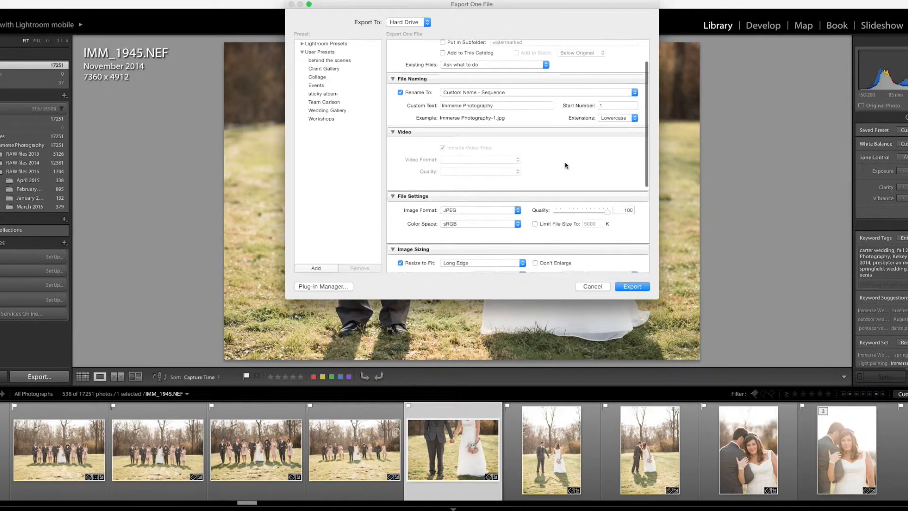
scroll(down, 3)
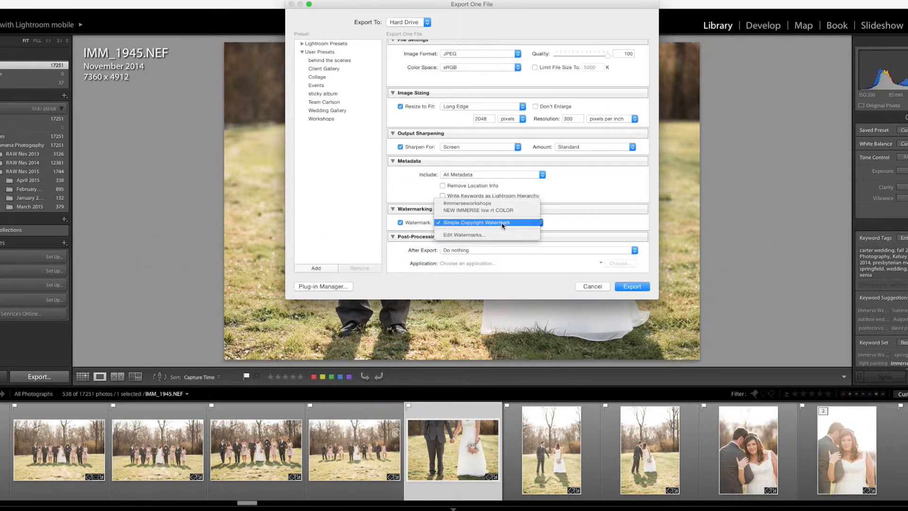
- Start a new watermark, clear its copyright text and choose a PNG logo image
click(464, 235)
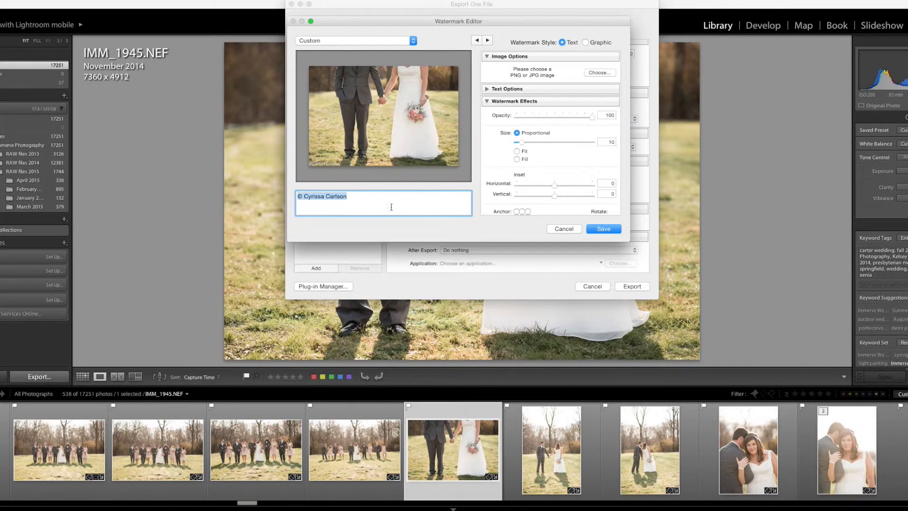
mouse_move(335, 188)
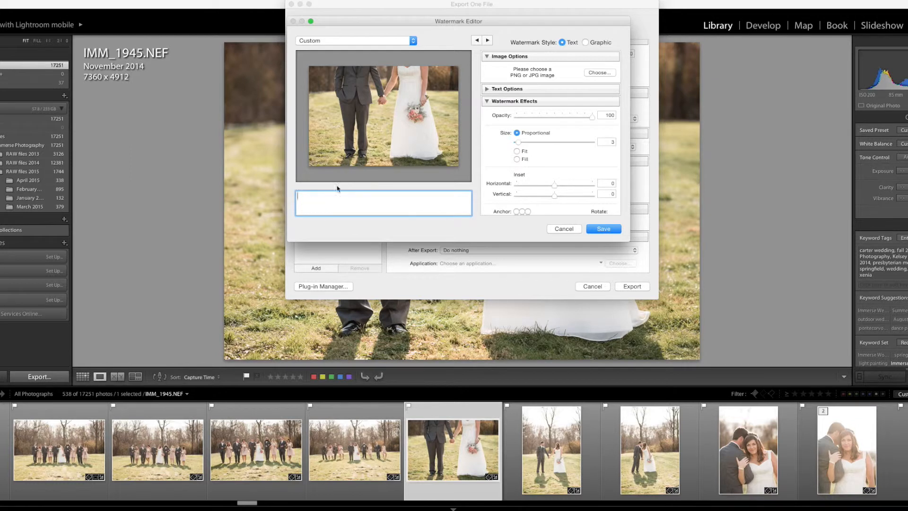
mouse_move(599, 74)
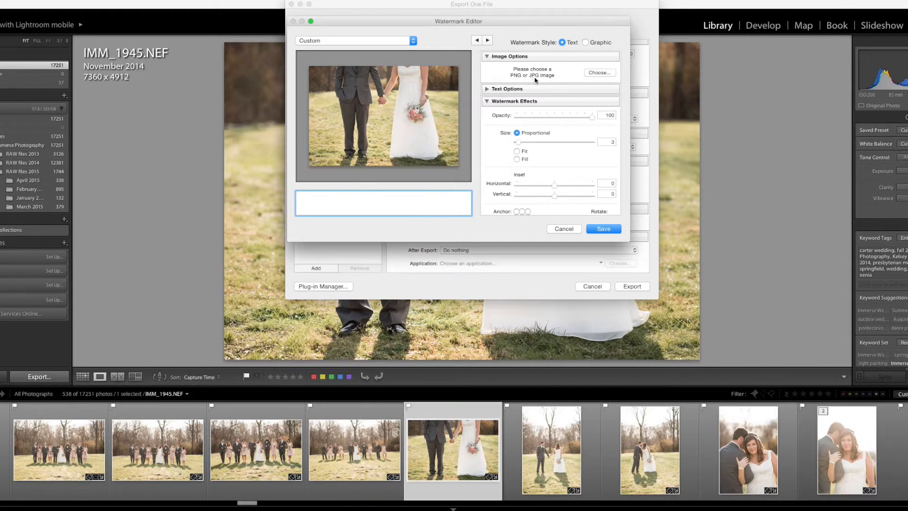
click(383, 202)
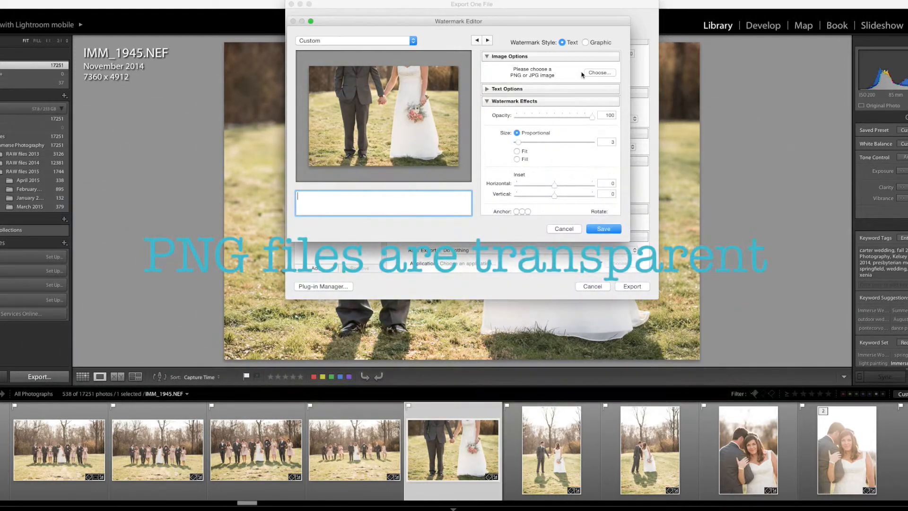
click(599, 72)
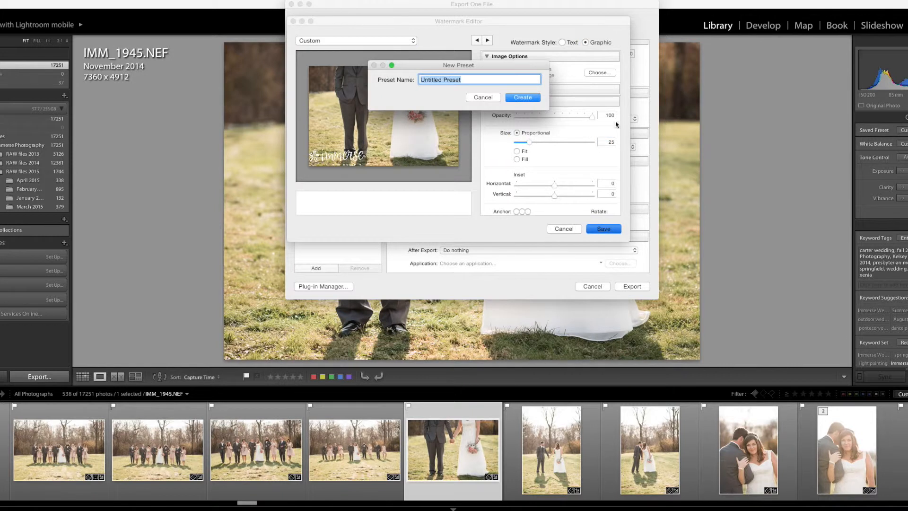
- Set the logo watermark to 80% opacity, size 25, anchored in the lower-right corner
click(482, 97)
text(80)
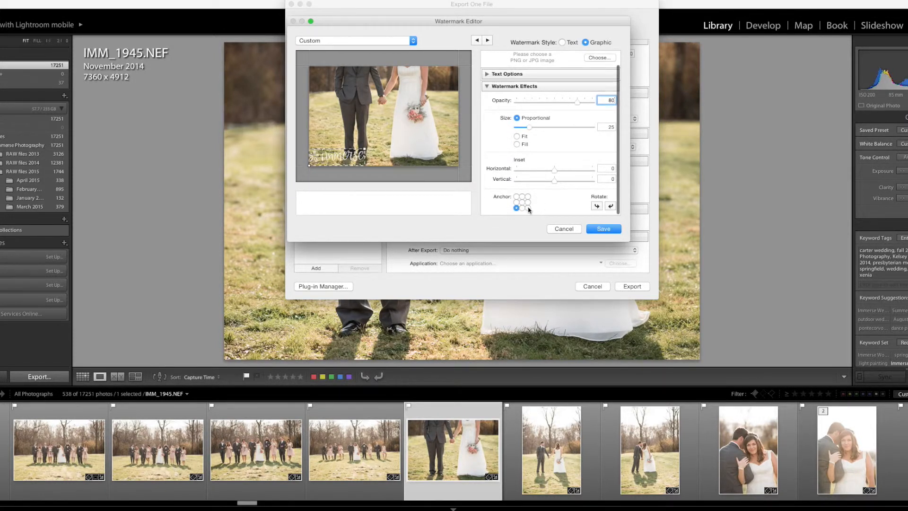
click(517, 196)
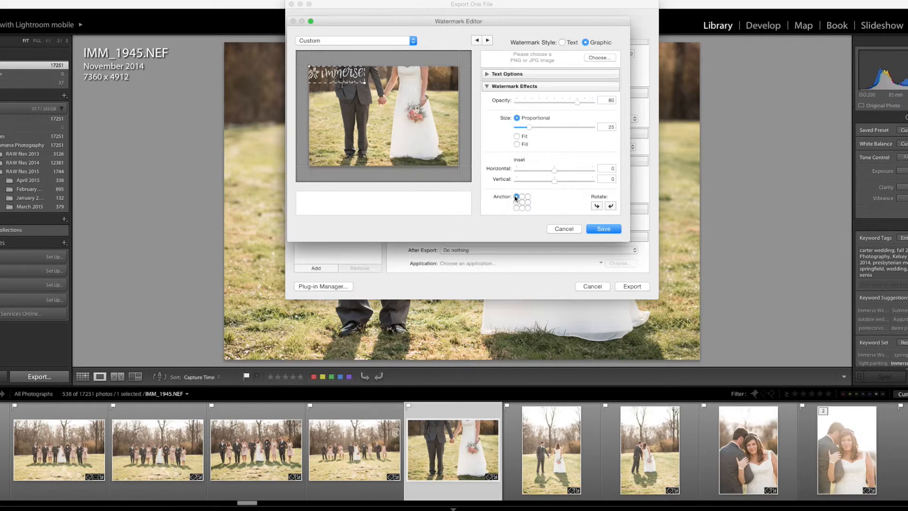
click(522, 207)
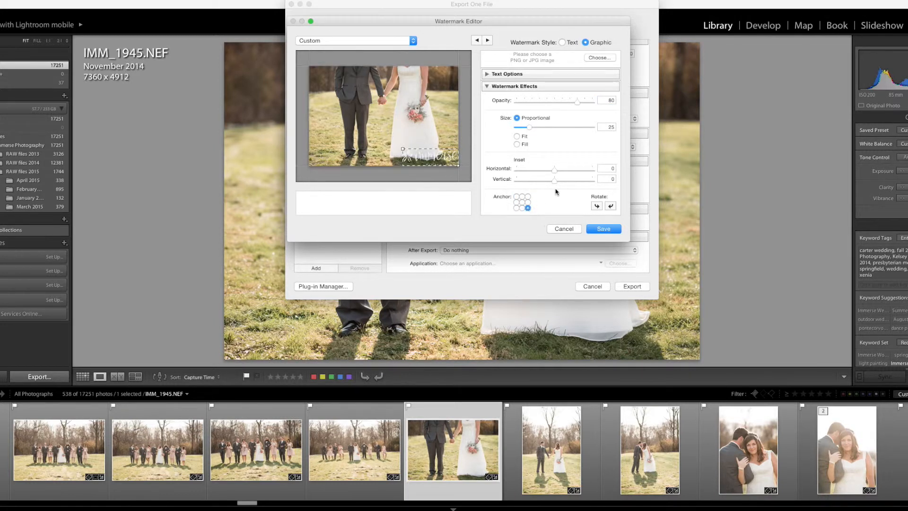
mouse_move(445, 171)
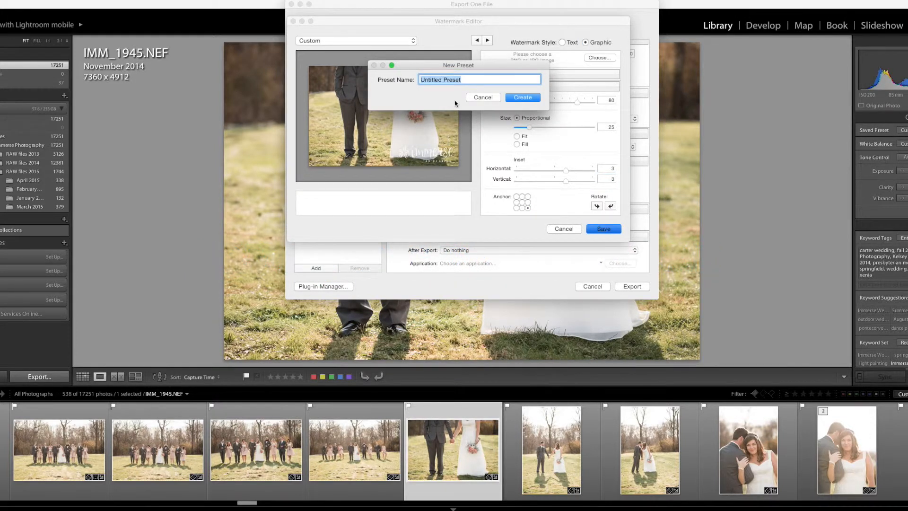
- Save the watermark as preset 'NEW IMMERSE low rt wht' and apply it to the export
text(NEW IMMER)
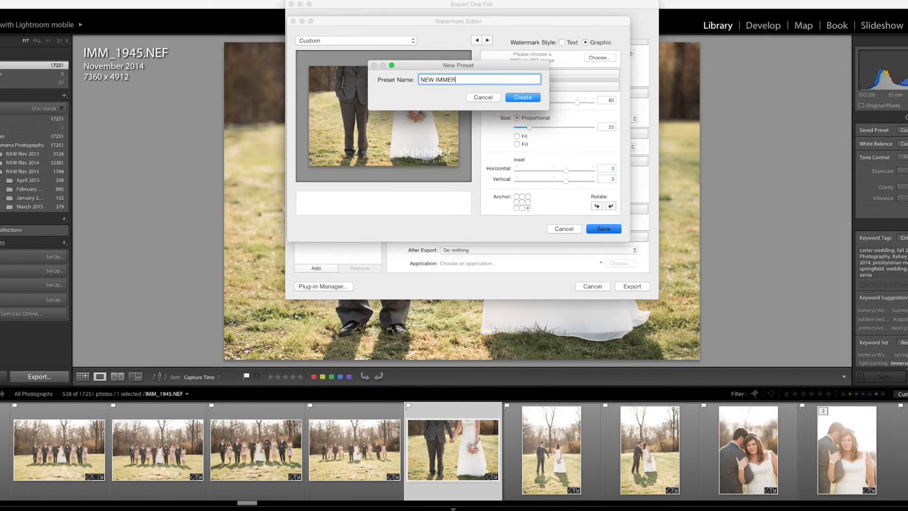
text(SE)
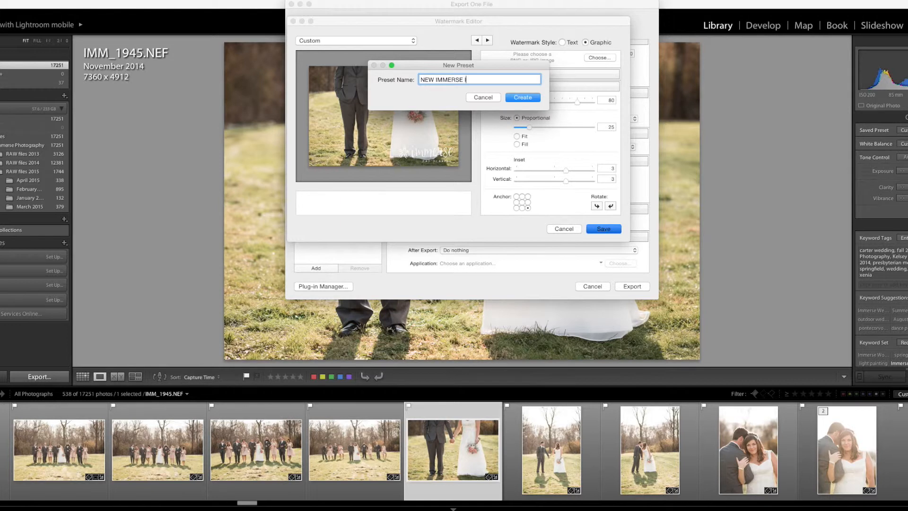
text(low rt wht)
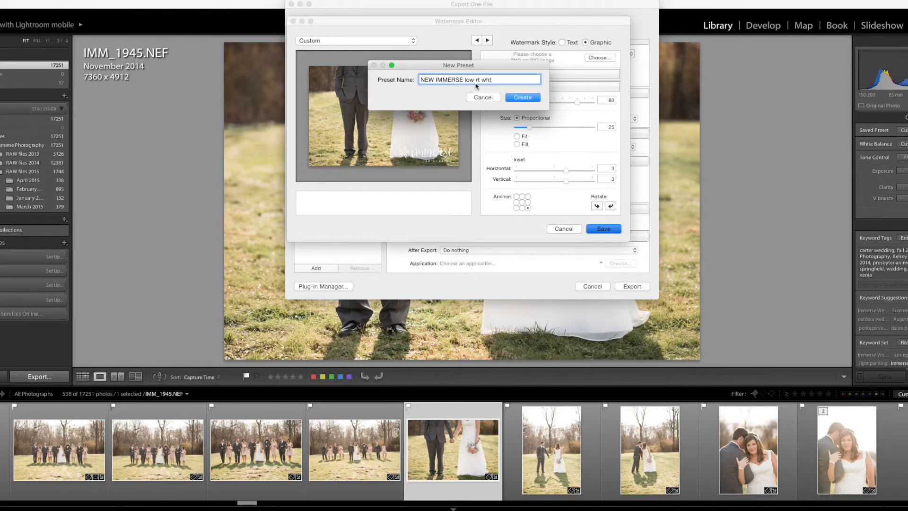
click(522, 96)
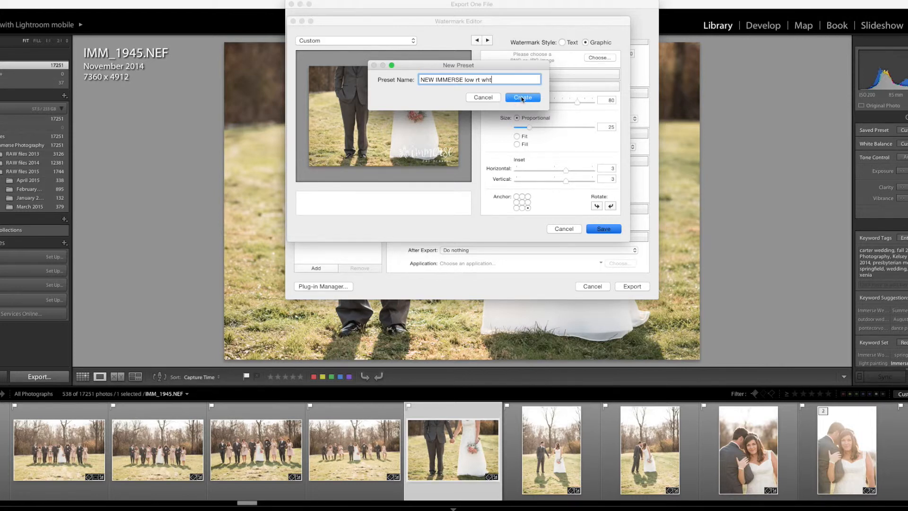
click(522, 97)
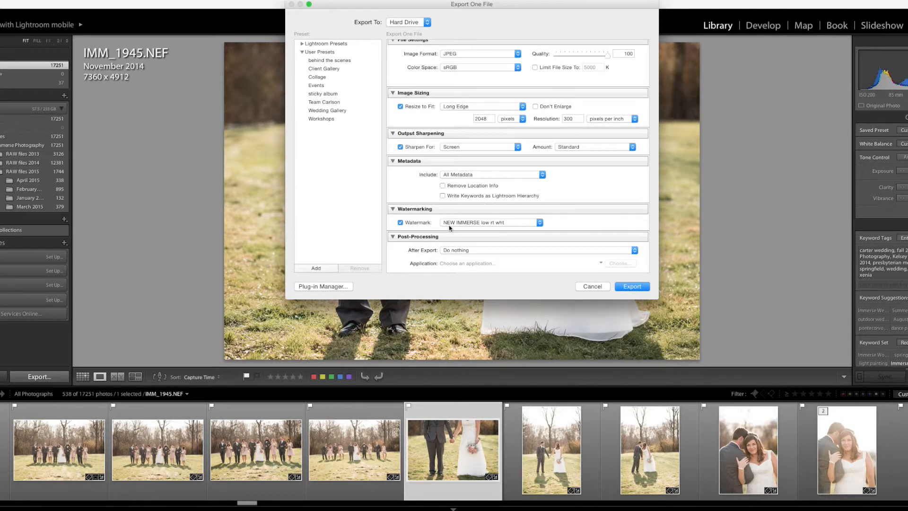
mouse_move(501, 228)
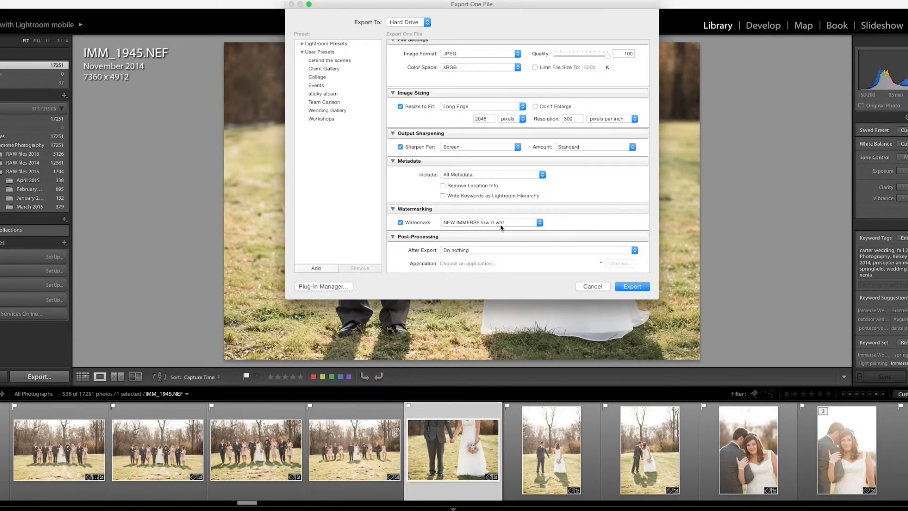
mouse_move(505, 223)
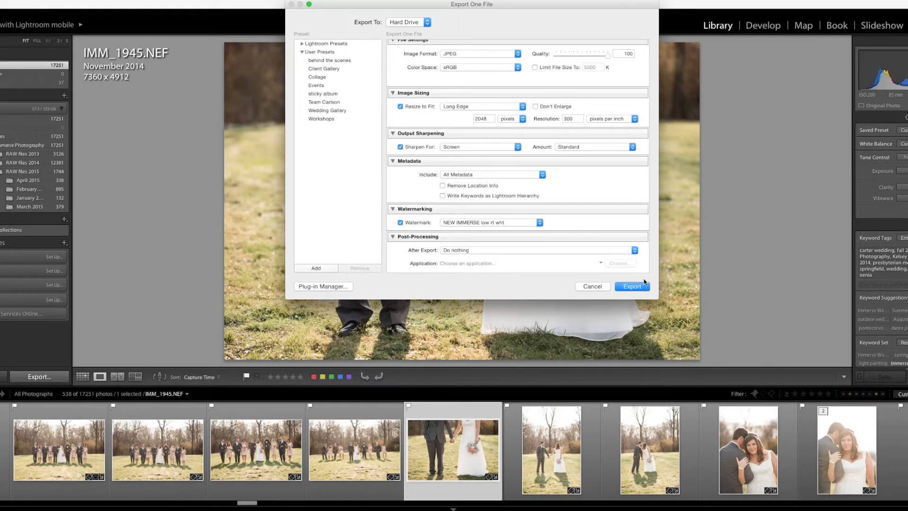
- Start a new export preset from the current export settings
click(316, 269)
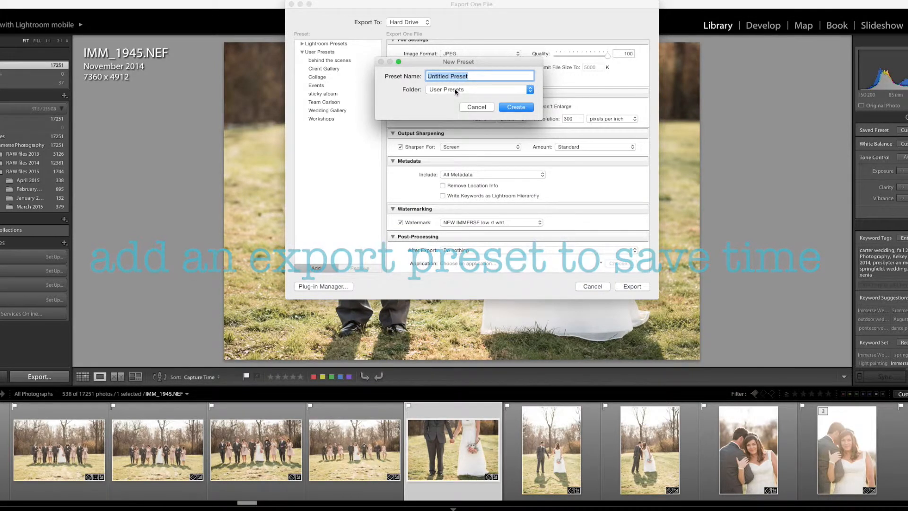
- Name the export preset 'sneak peek low rt wht' and create it under User Presets
text(sneak peek low rt)
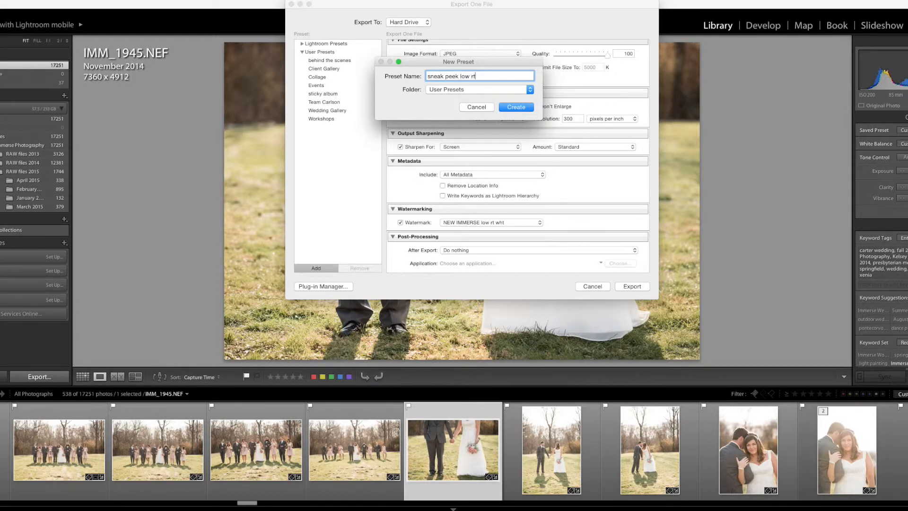
text(wht)
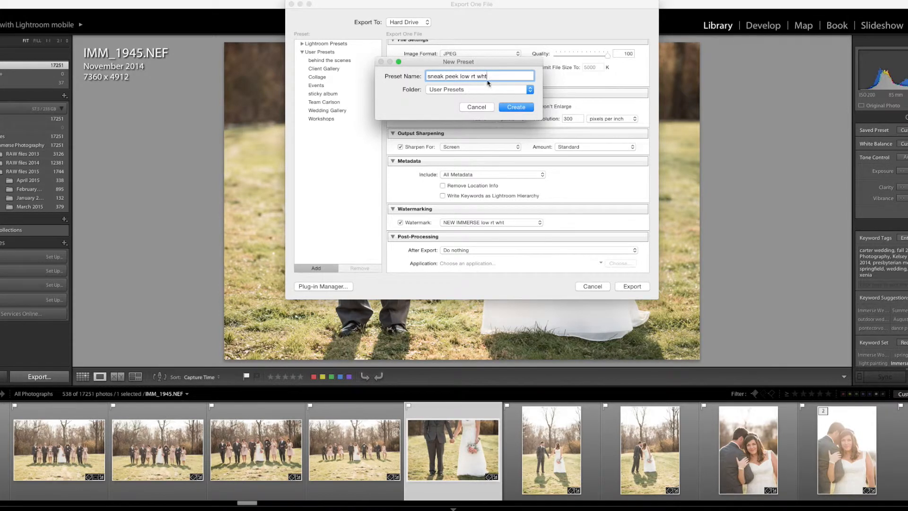
click(516, 107)
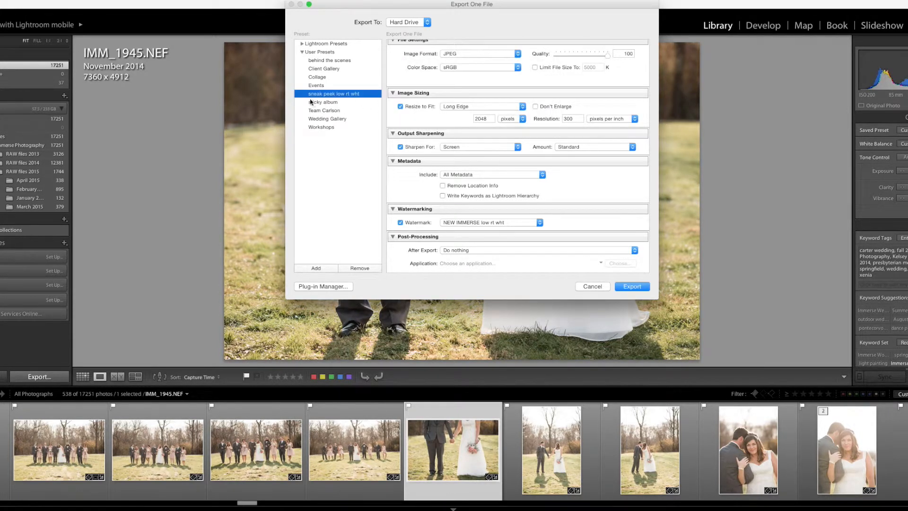
mouse_move(351, 97)
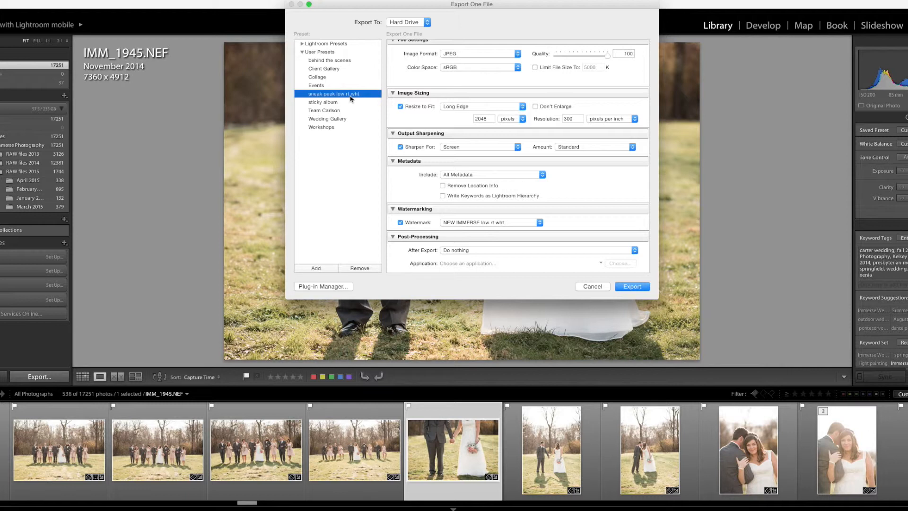
mouse_move(328, 91)
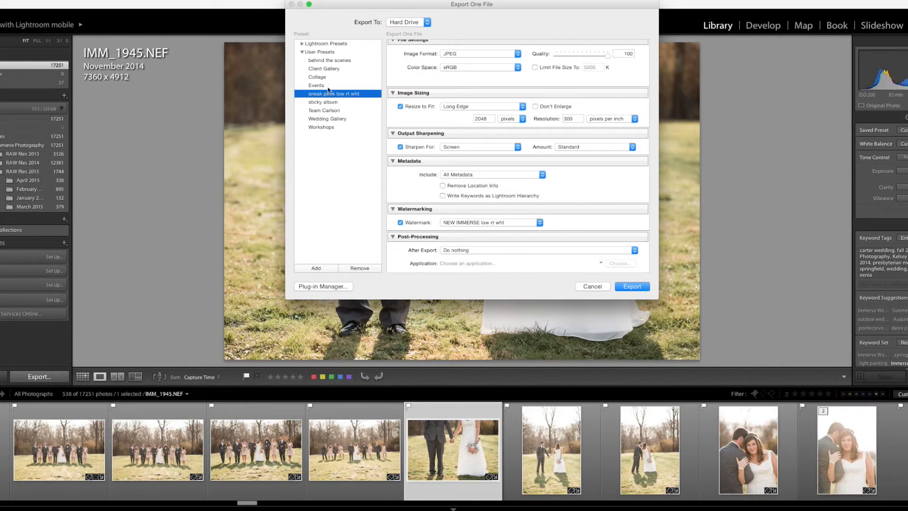
mouse_move(514, 100)
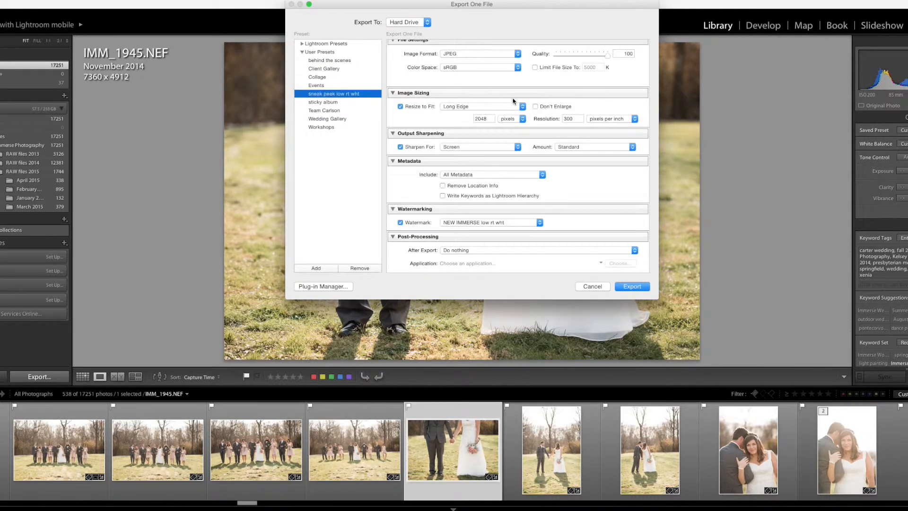
click(327, 119)
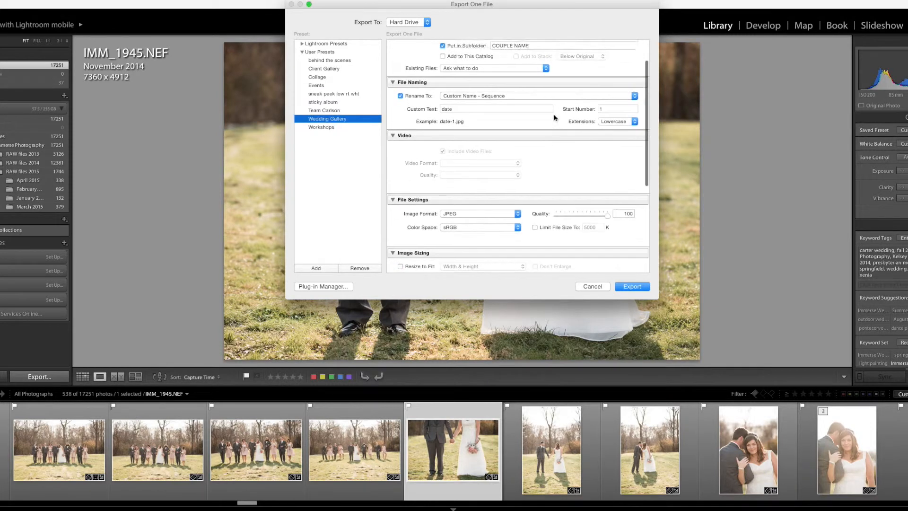
scroll(down, 3)
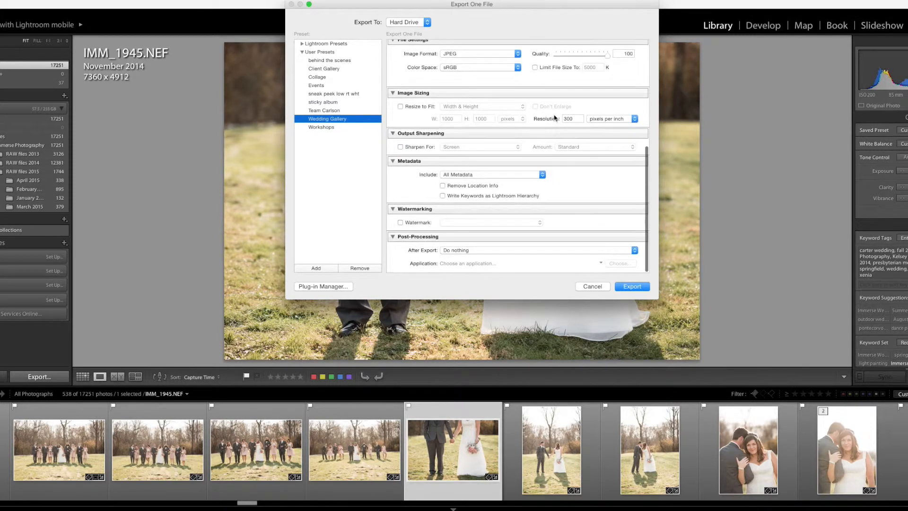
click(332, 94)
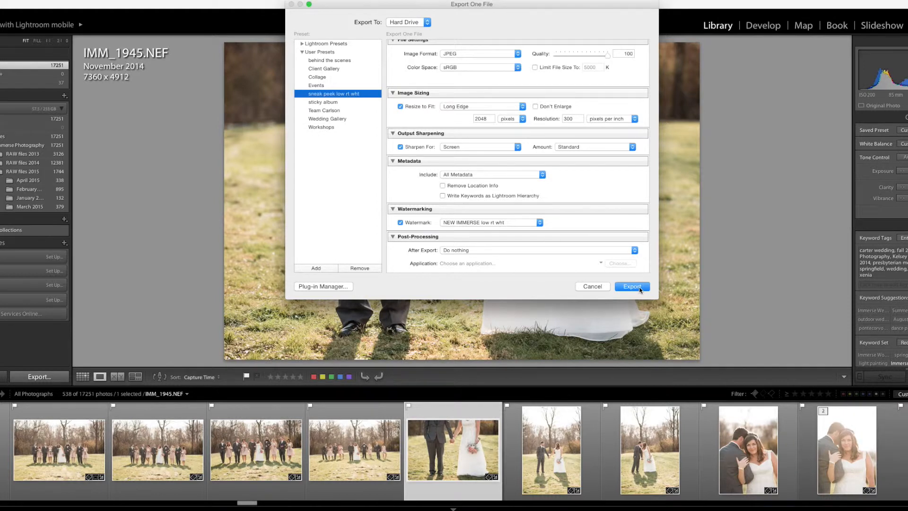
- Export the photo, overwriting the existing Immerse Photography-1.jpg file
click(632, 285)
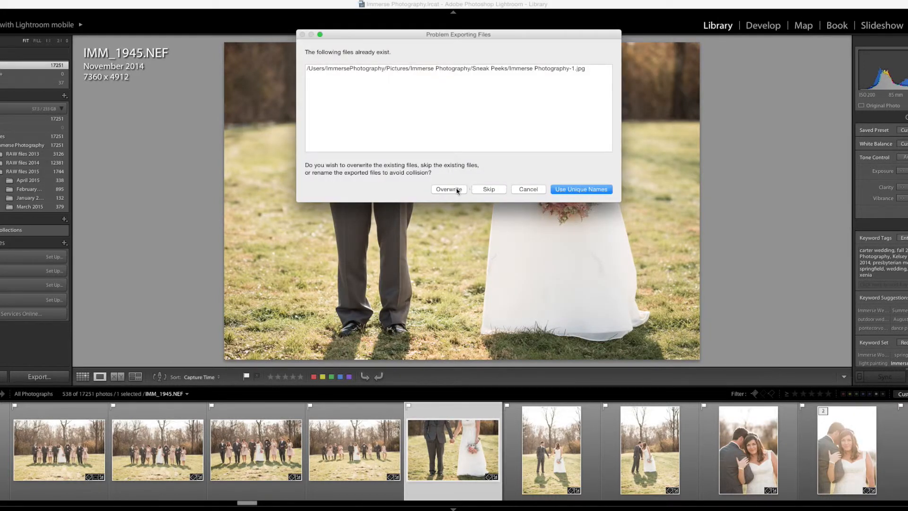
click(449, 189)
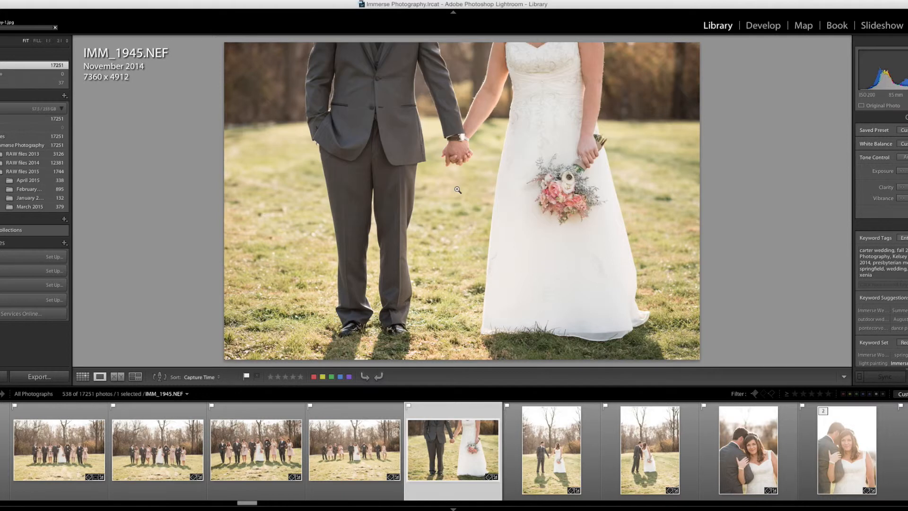